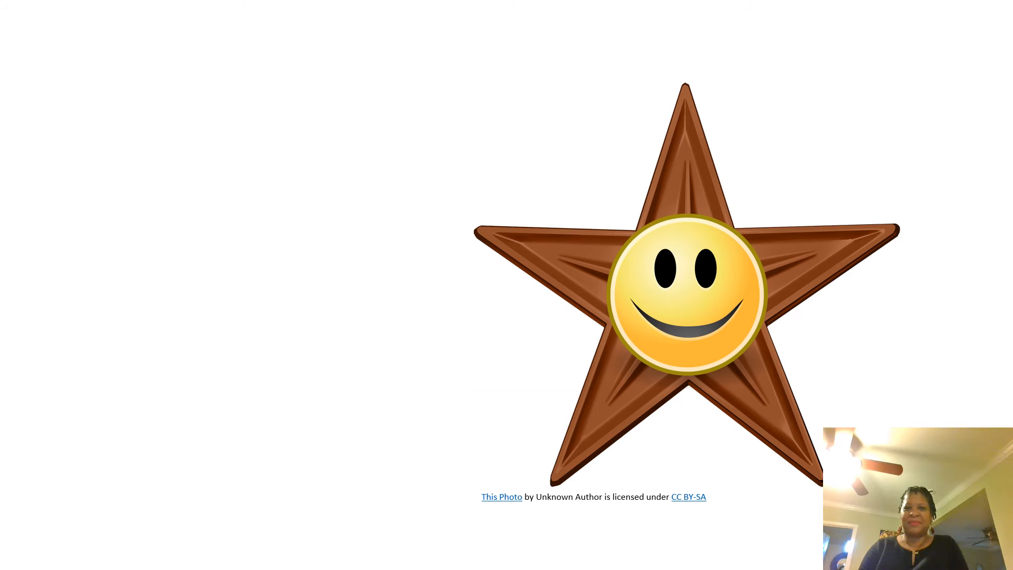
# Step: Narrate the Commitment slide on kindfulness and advance to the CC BY-NC photo-credit slide
pyautogui.write('kindfulness')
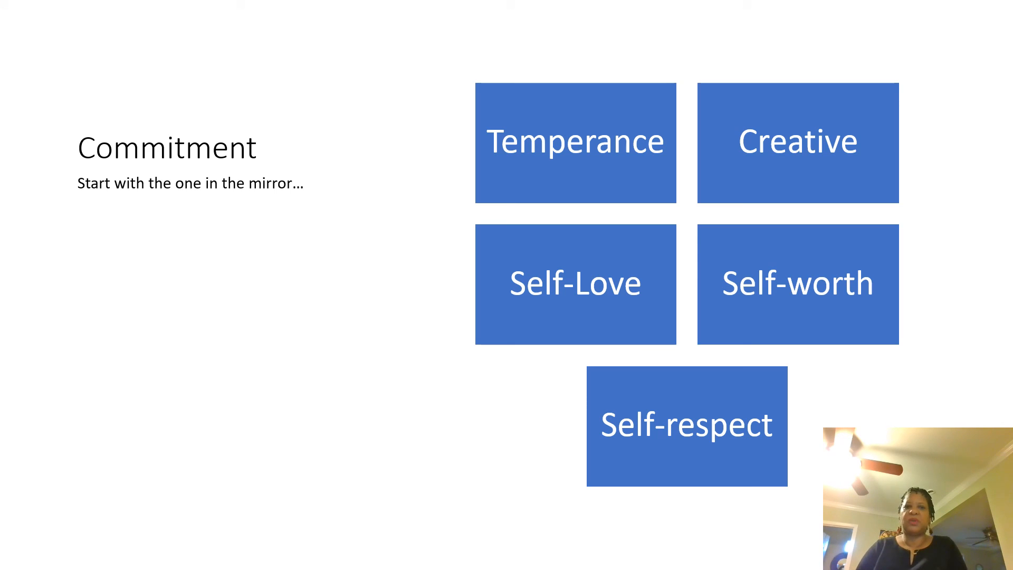
pyautogui.press('Right')
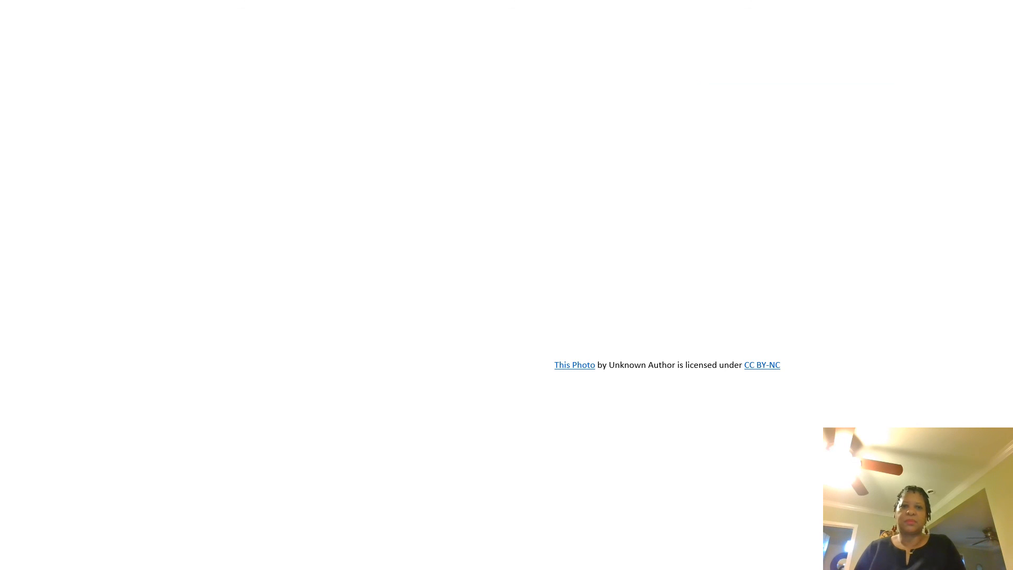